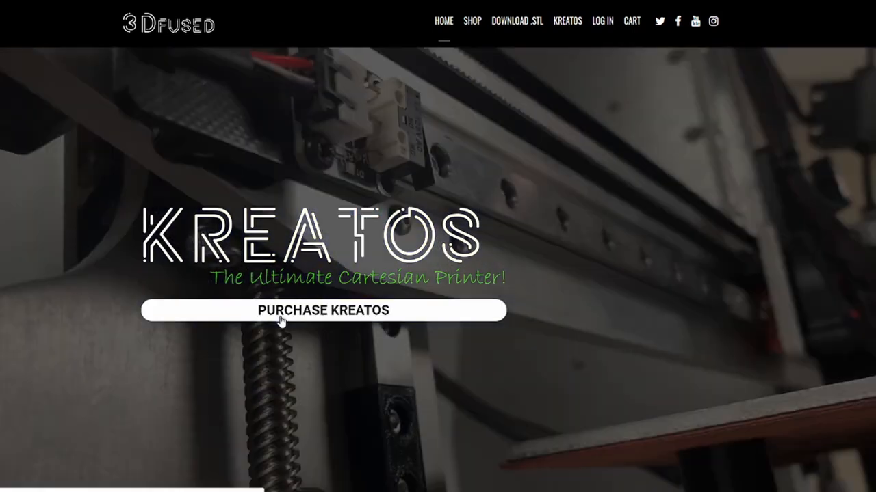
Step: Open the Kreatos product page from the home banner's PURCHASE KREATOS button
left_click(323, 310)
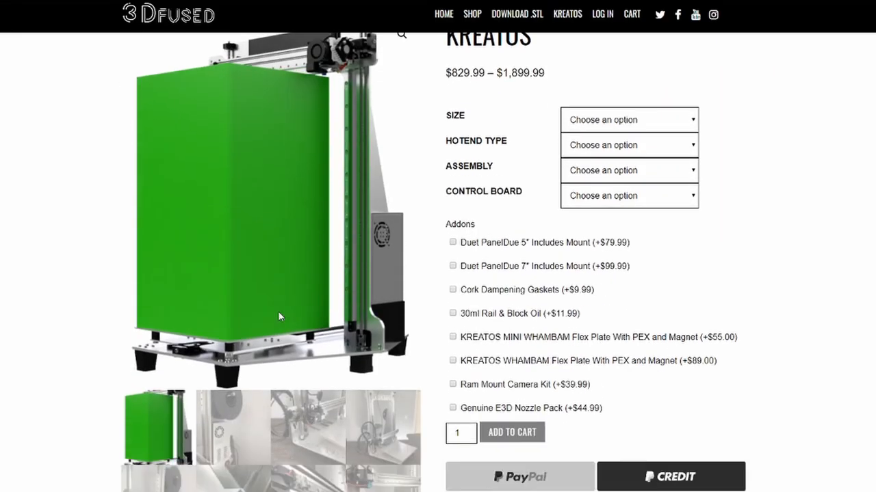